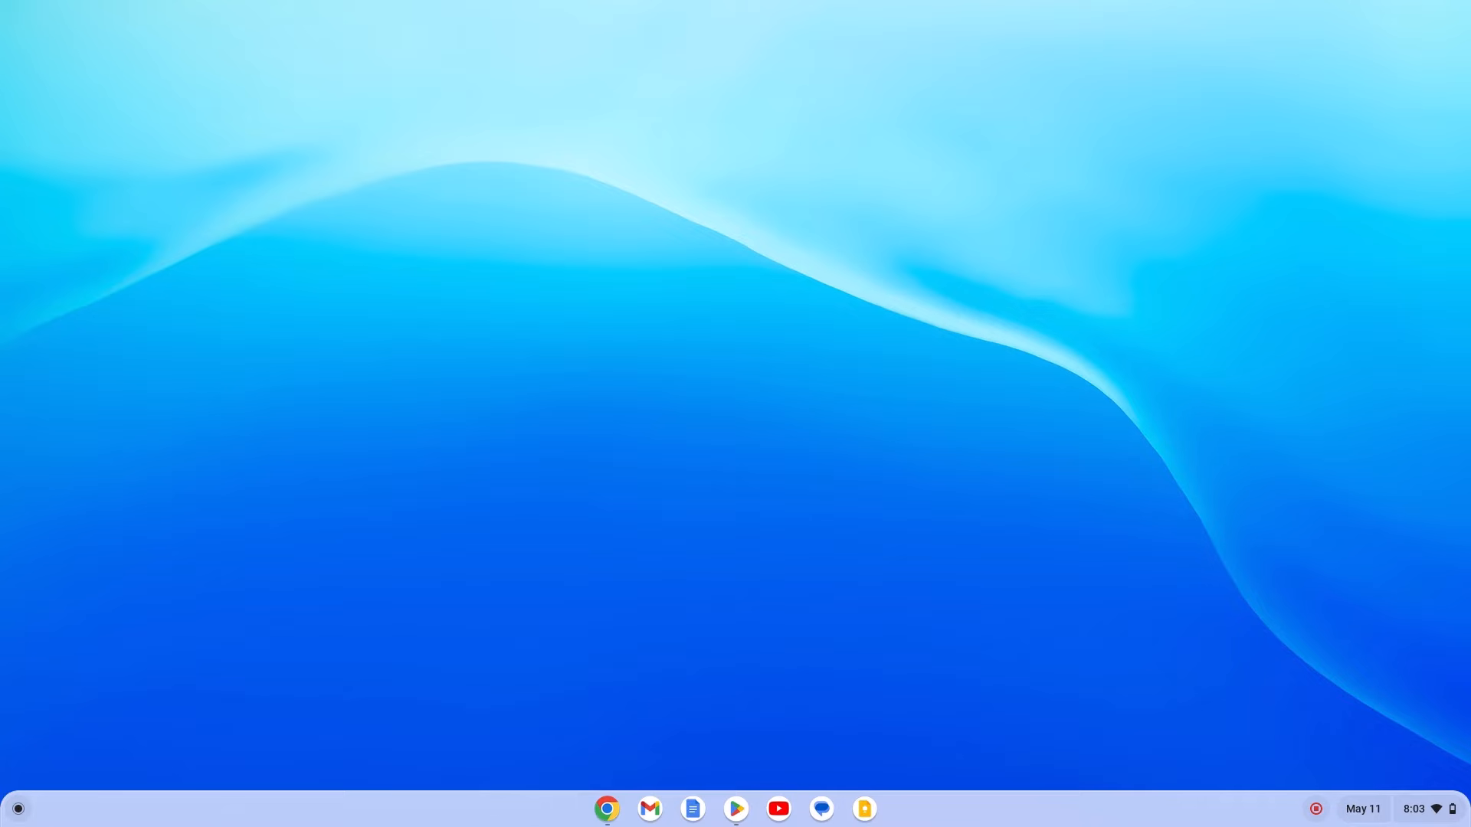
{"action": "mouse_move", "coordinate": [1363, 86]}
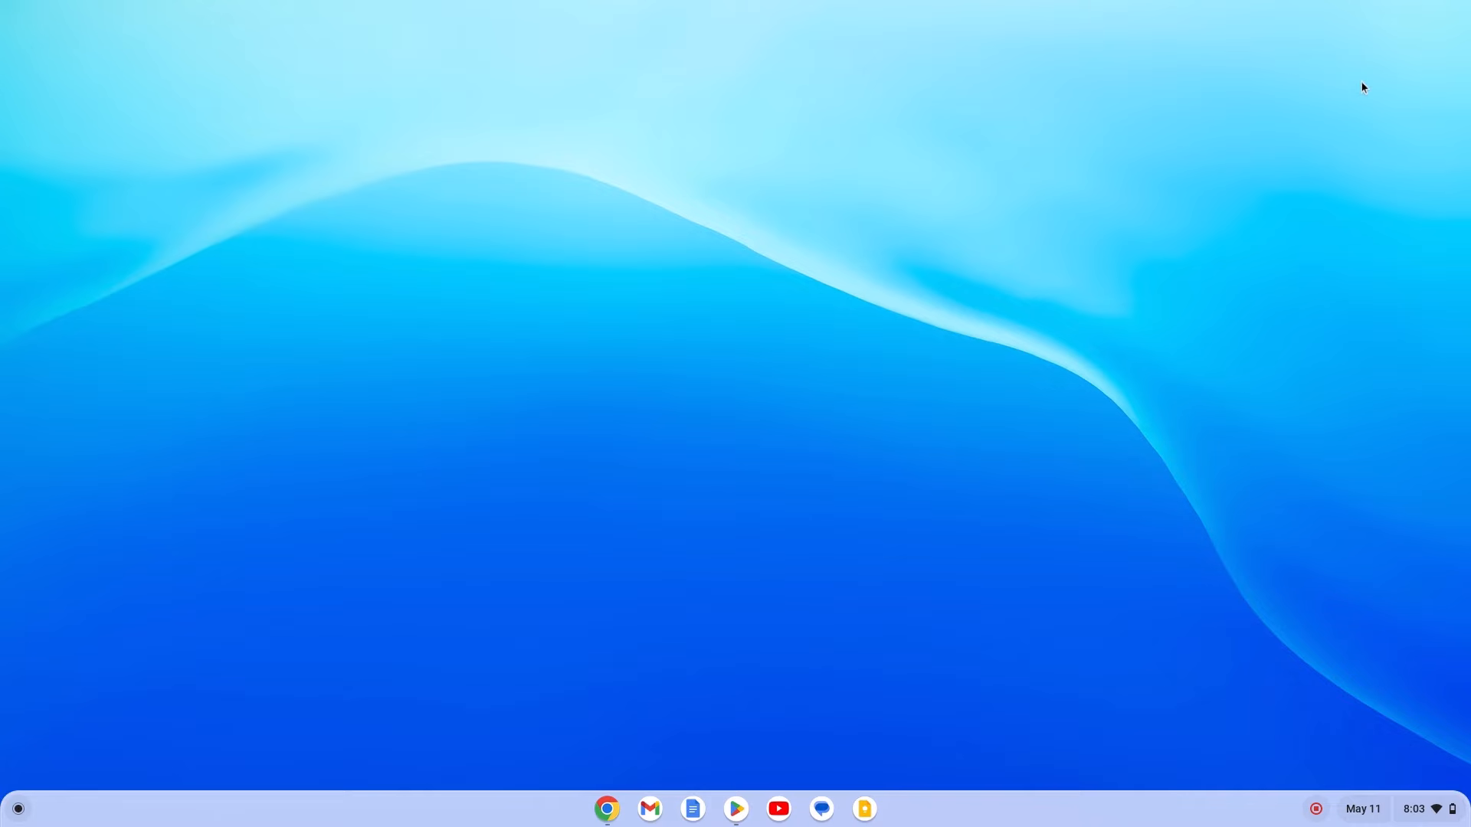
{"action": "mouse_move", "coordinate": [810, 424]}
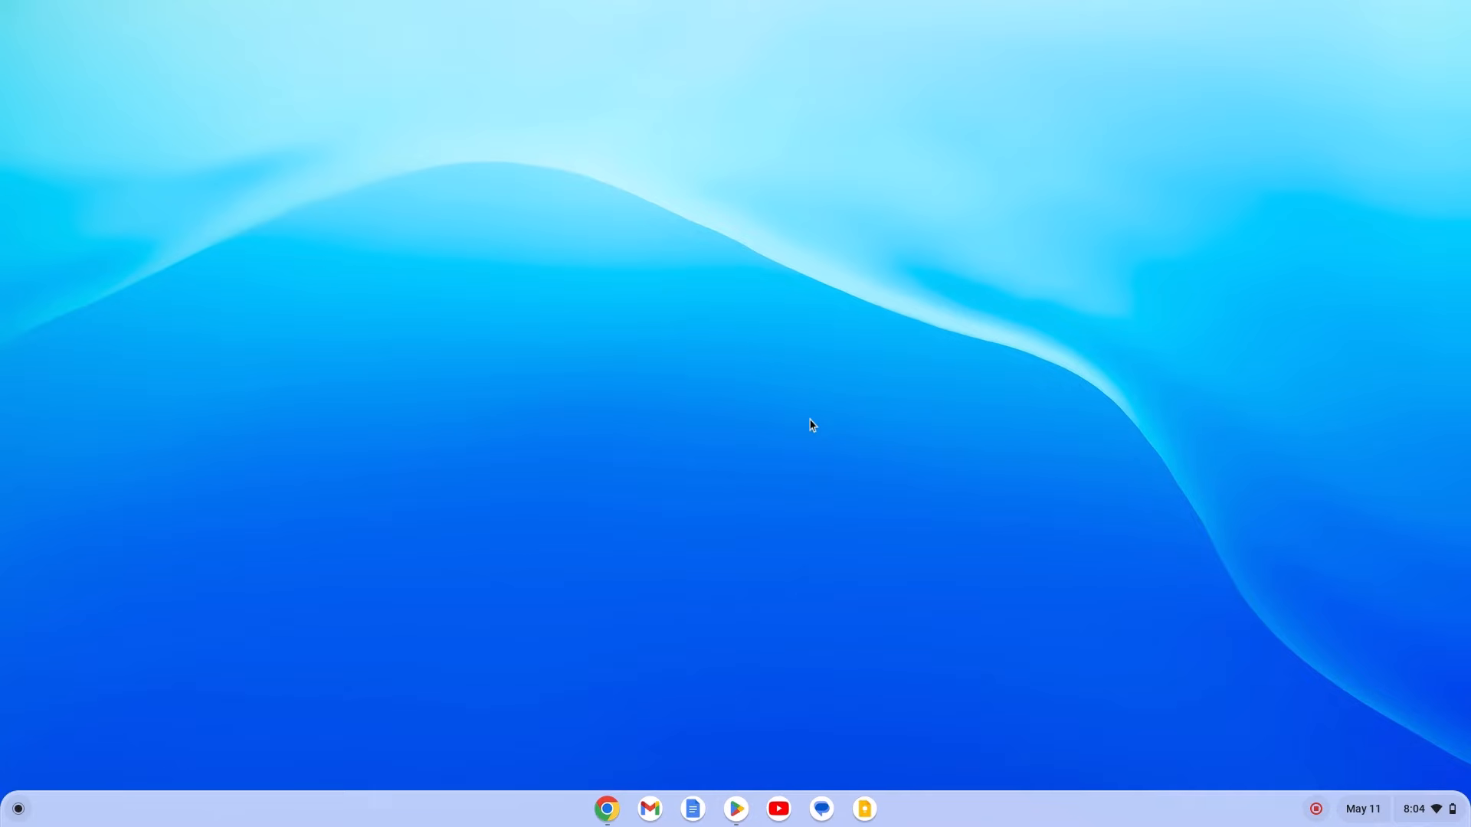
- Search the Play Store for 'whatsapp' and reach the WhatsApp Messenger listing
{"action": "left_click", "coordinate": [606, 809]}
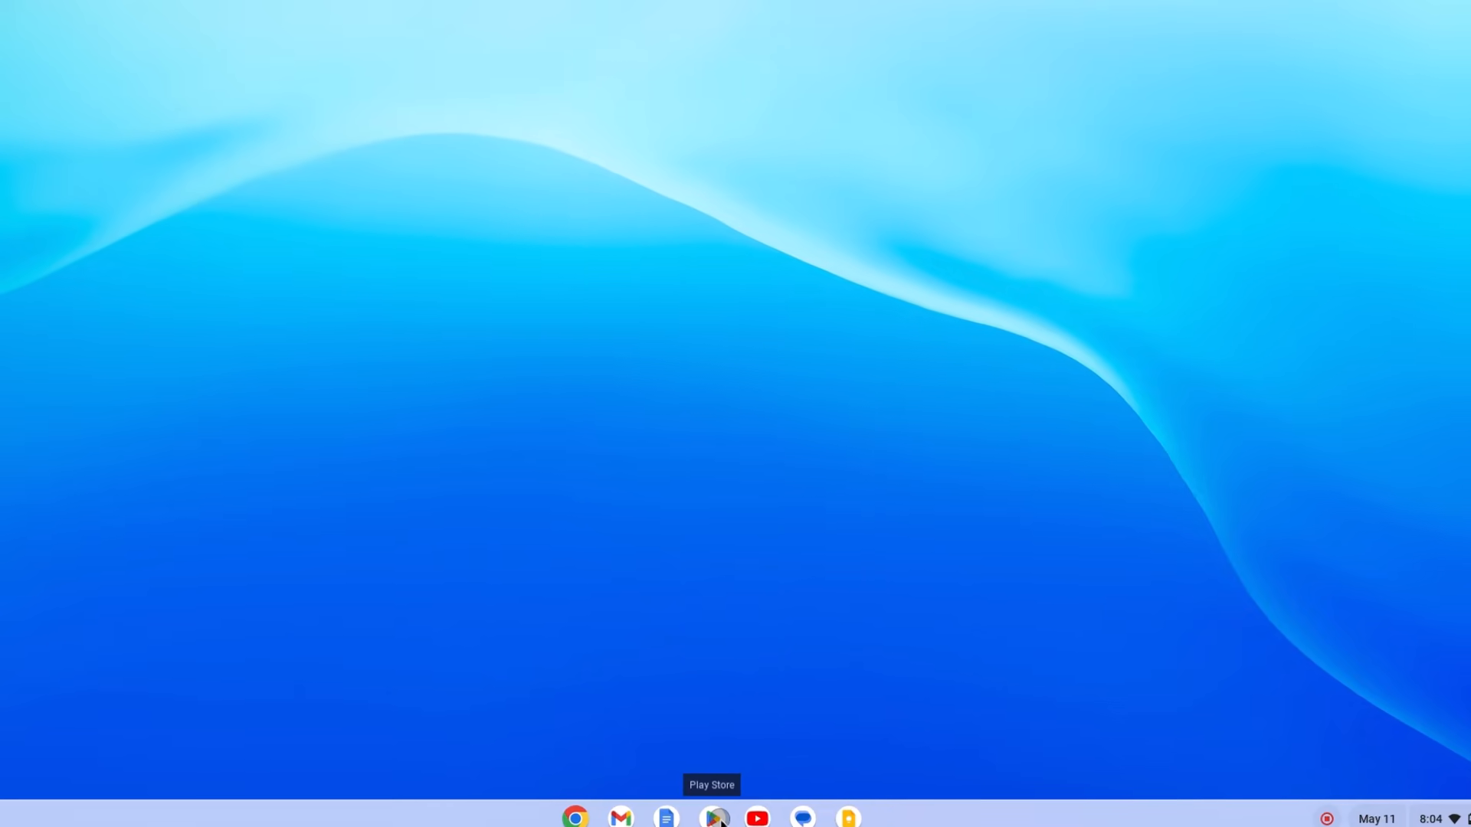
{"action": "left_click", "coordinate": [715, 817]}
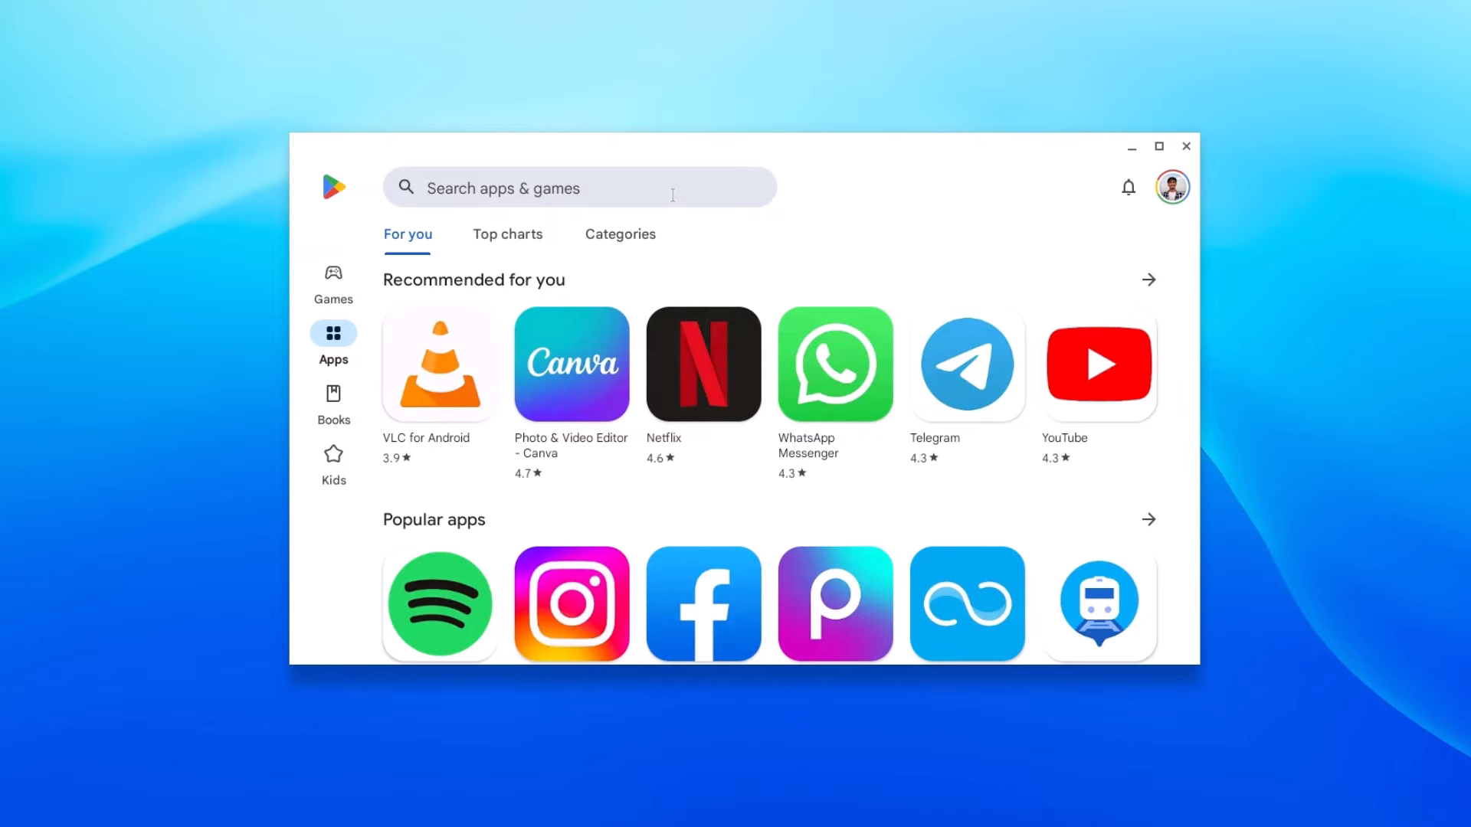
{"action": "type", "text": "whatsapp"}
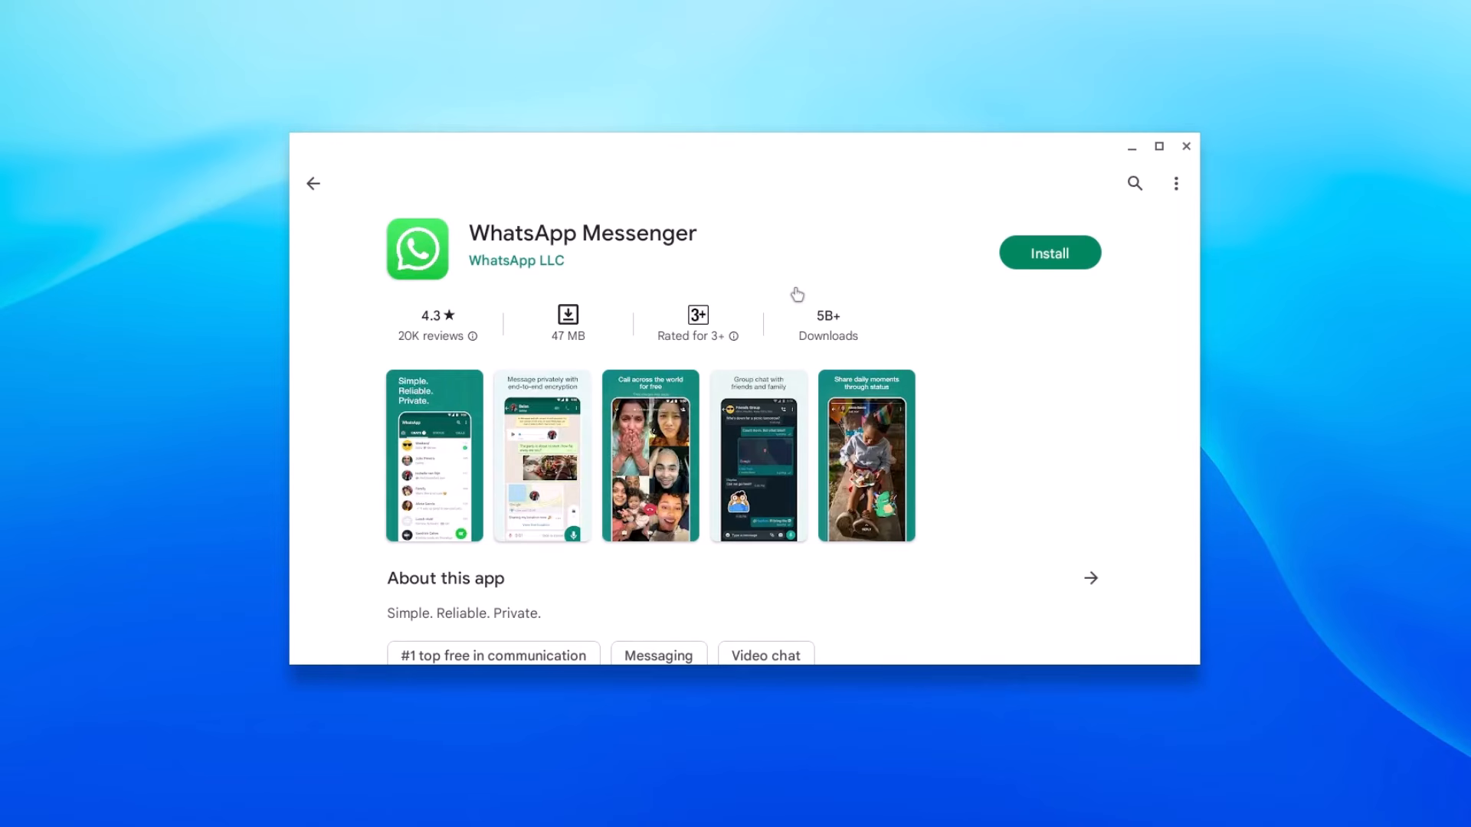
- Install WhatsApp Messenger and put the Play Store window away
{"action": "left_click", "coordinate": [1050, 253]}
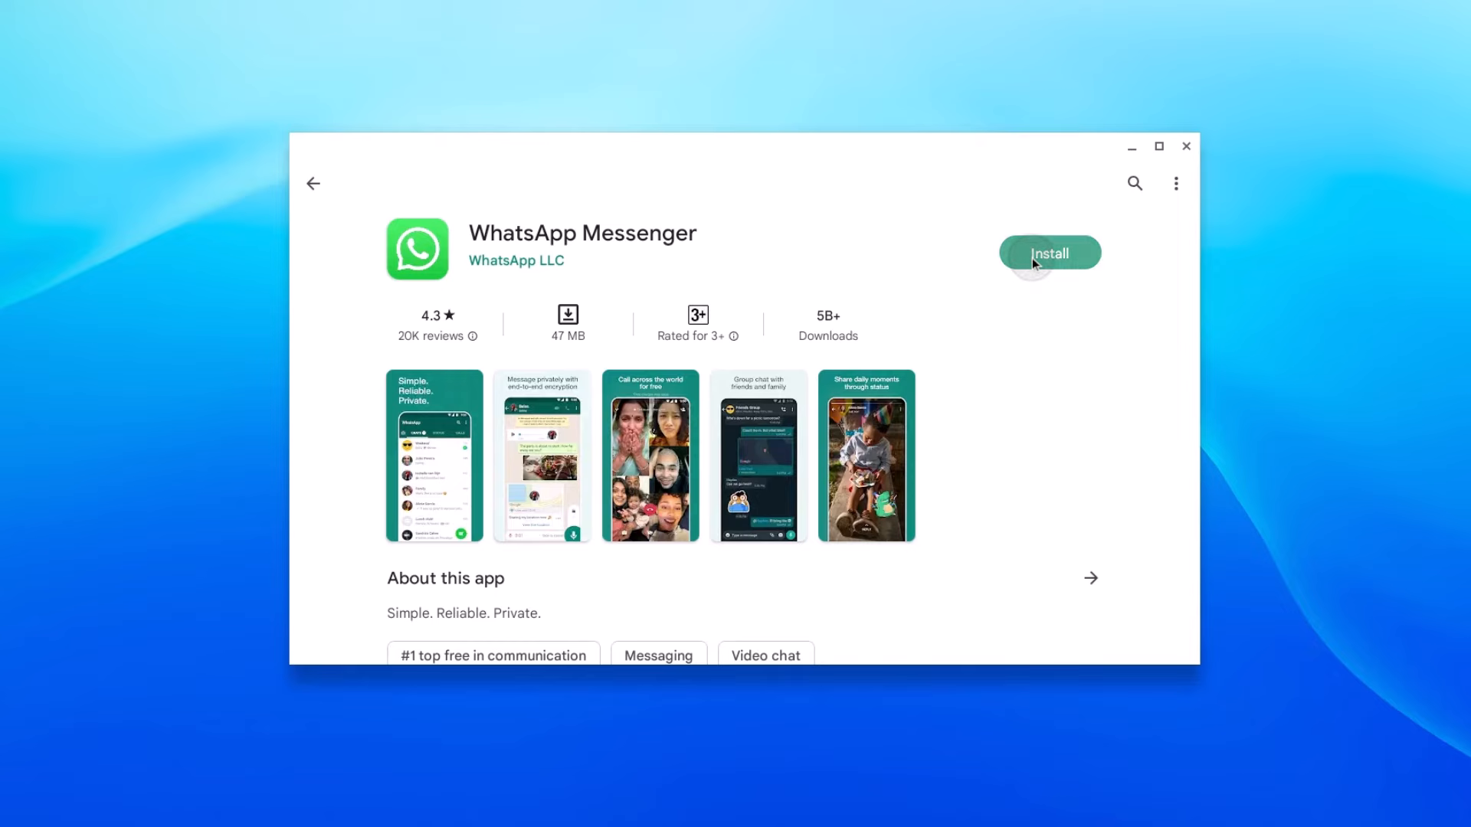
{"action": "left_click", "coordinate": [1050, 252]}
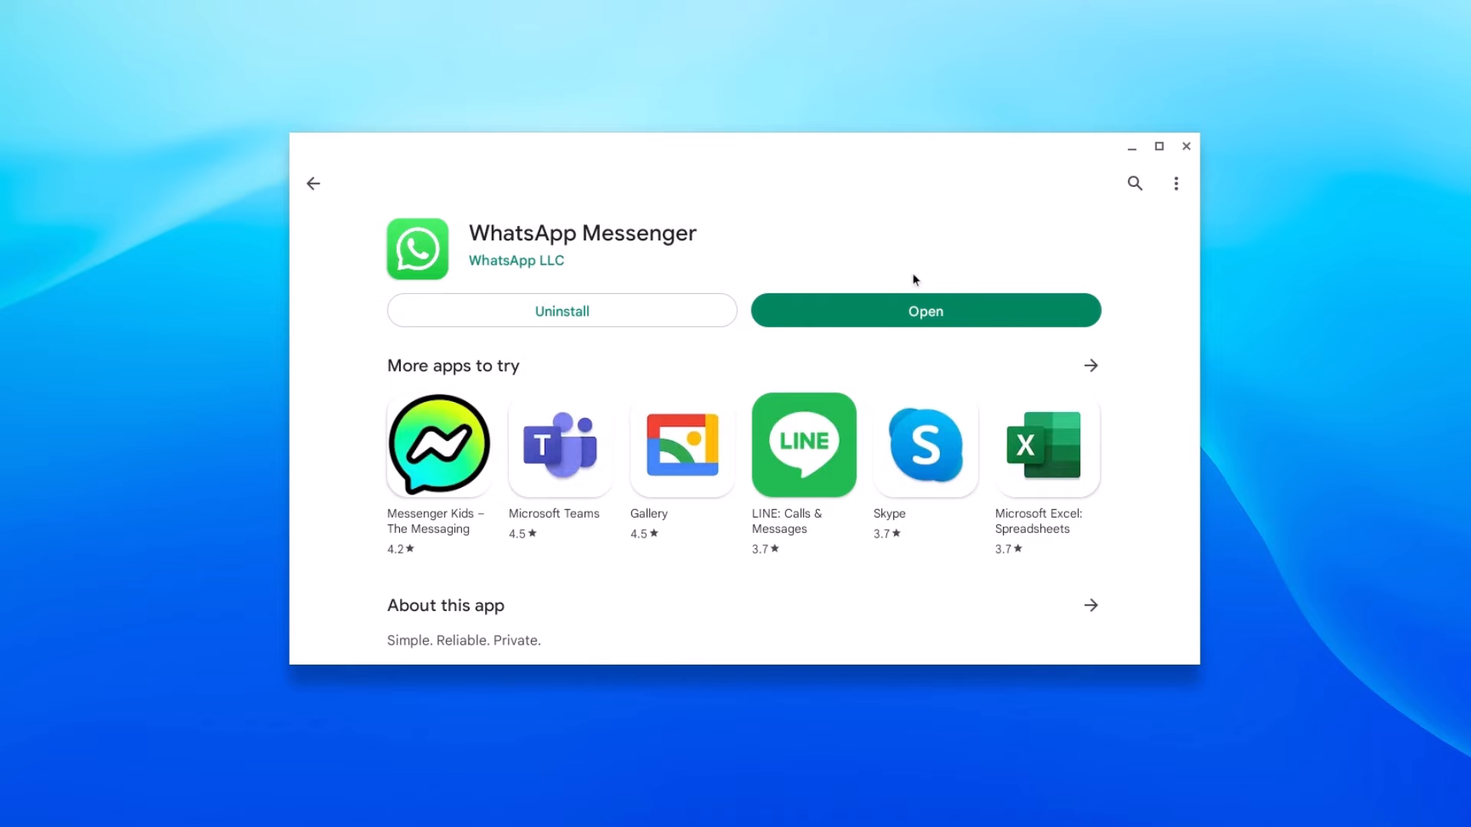
{"action": "mouse_move", "coordinate": [919, 250]}
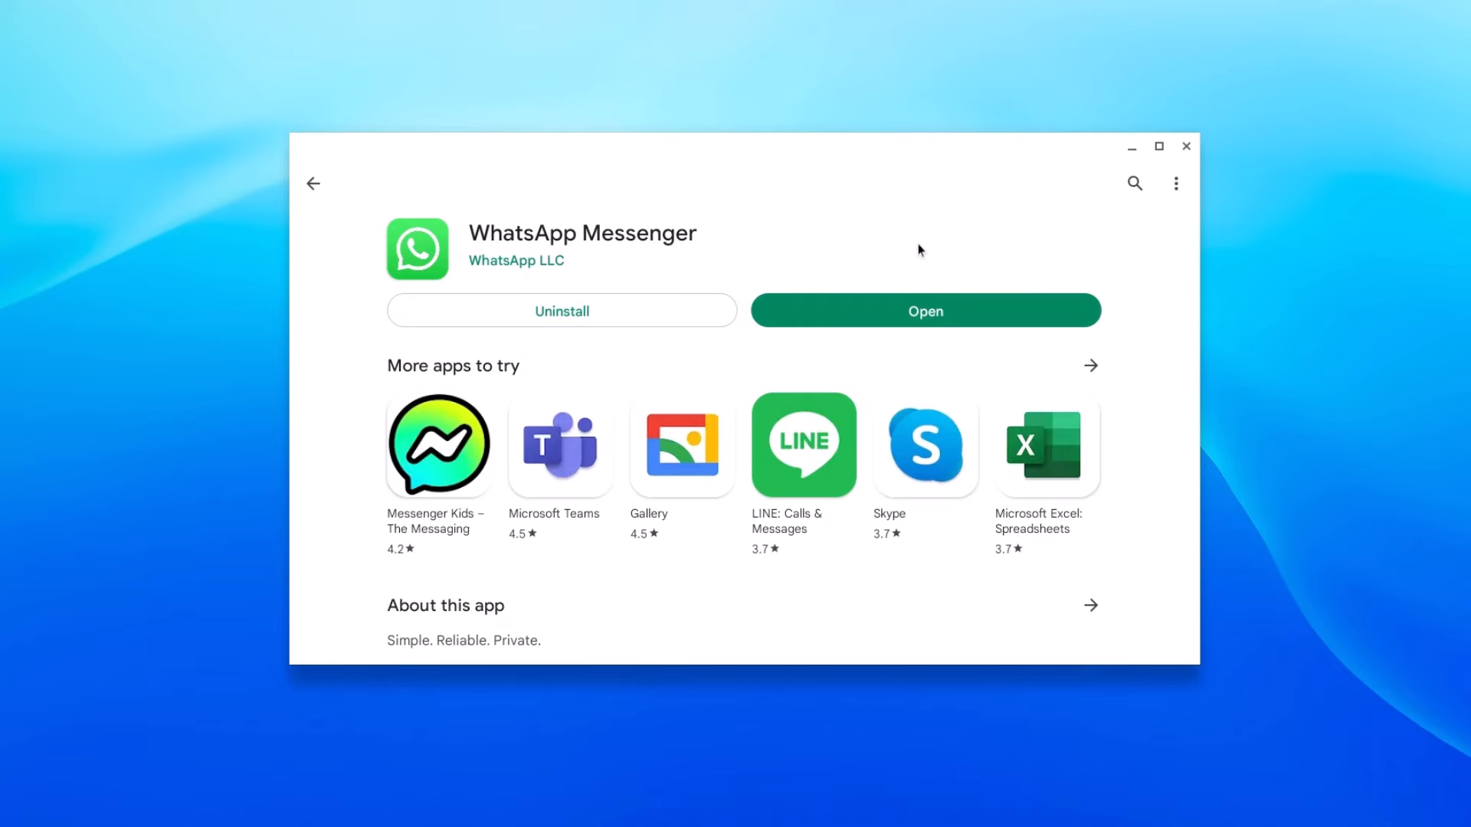
{"action": "mouse_move", "coordinate": [886, 256]}
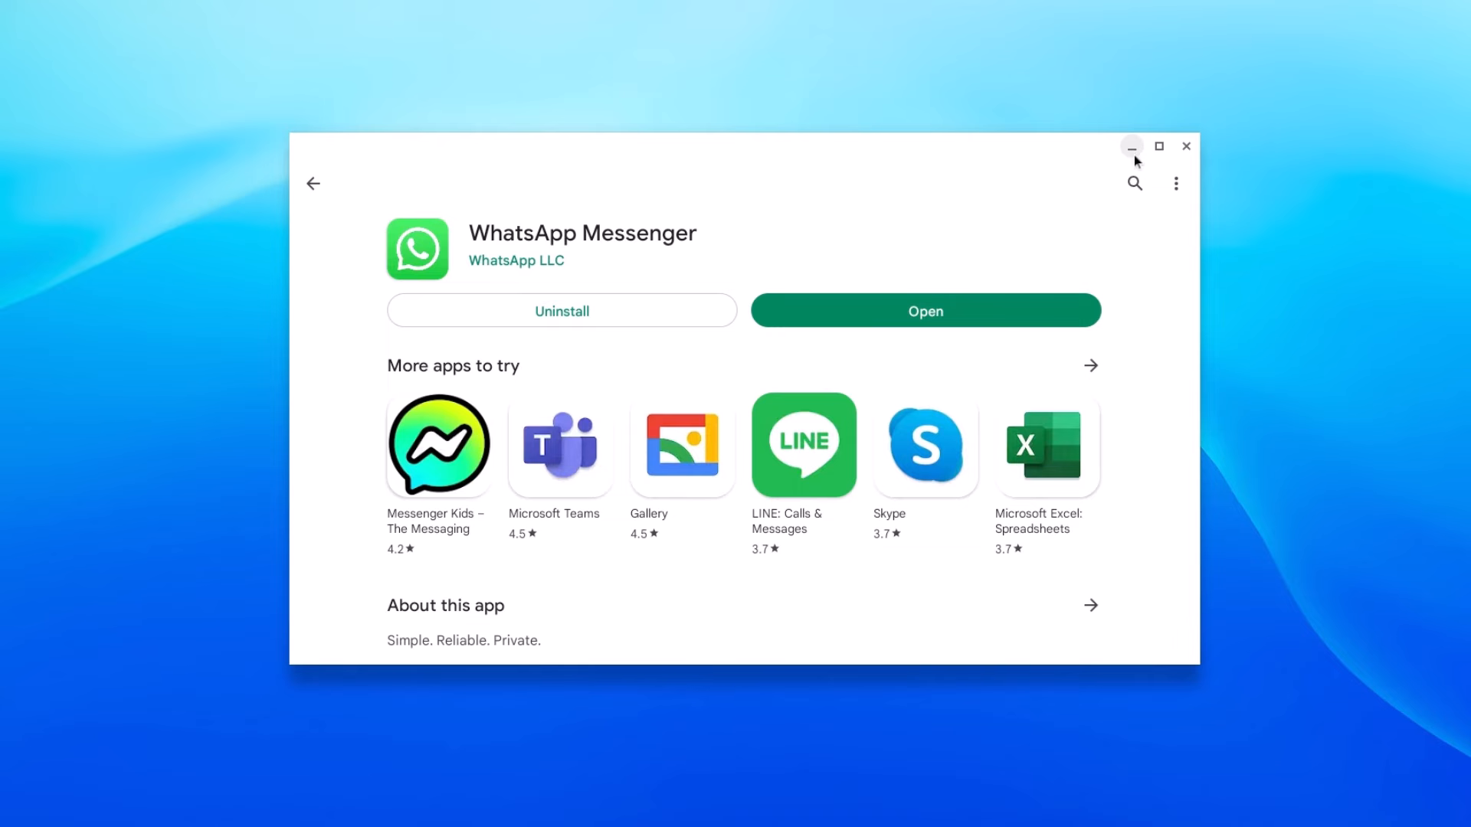
{"action": "left_click", "coordinate": [1130, 147]}
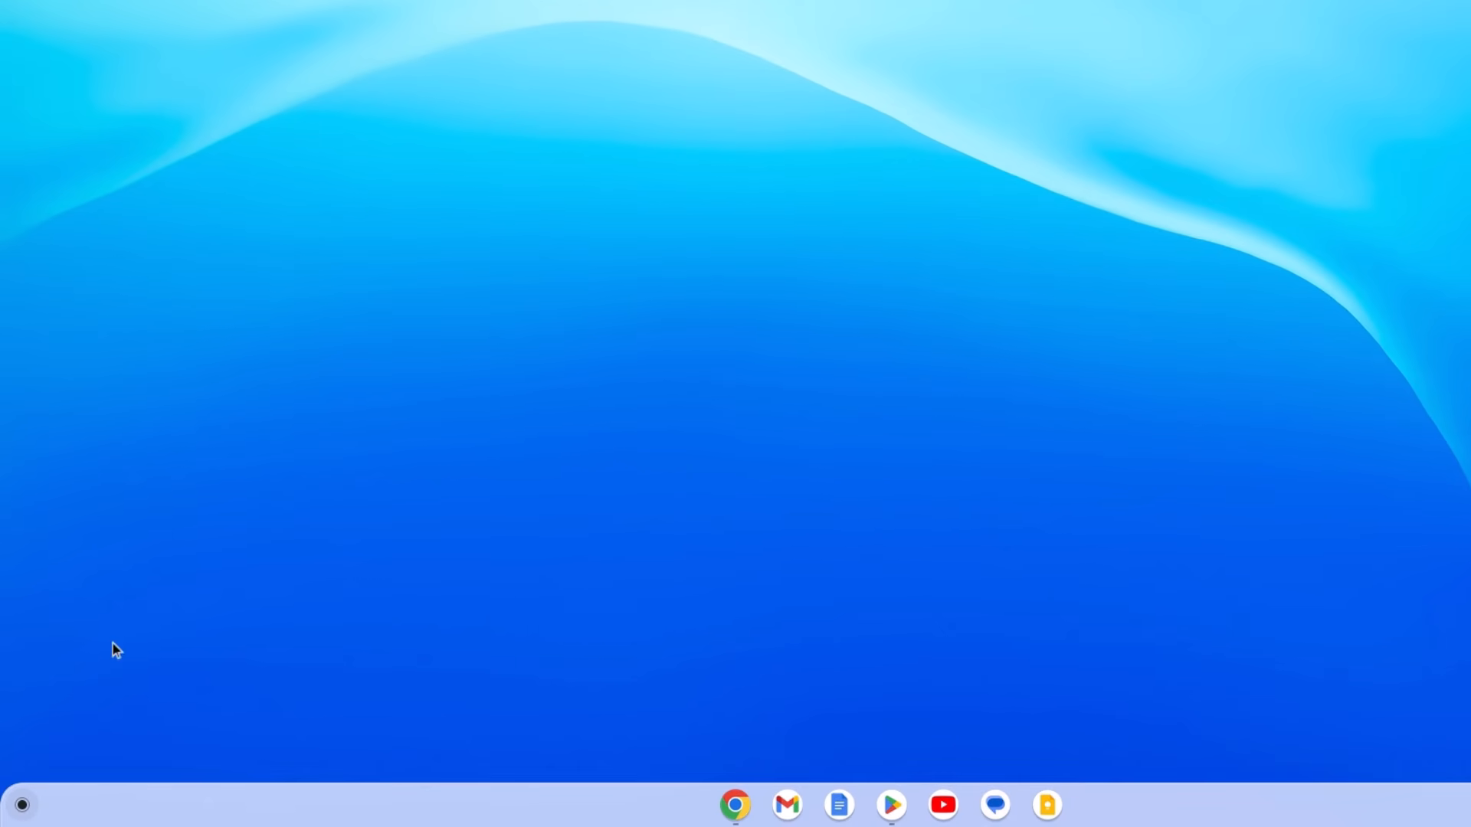
- Launch the newly installed WhatsApp from the app list
{"action": "left_click", "coordinate": [22, 804]}
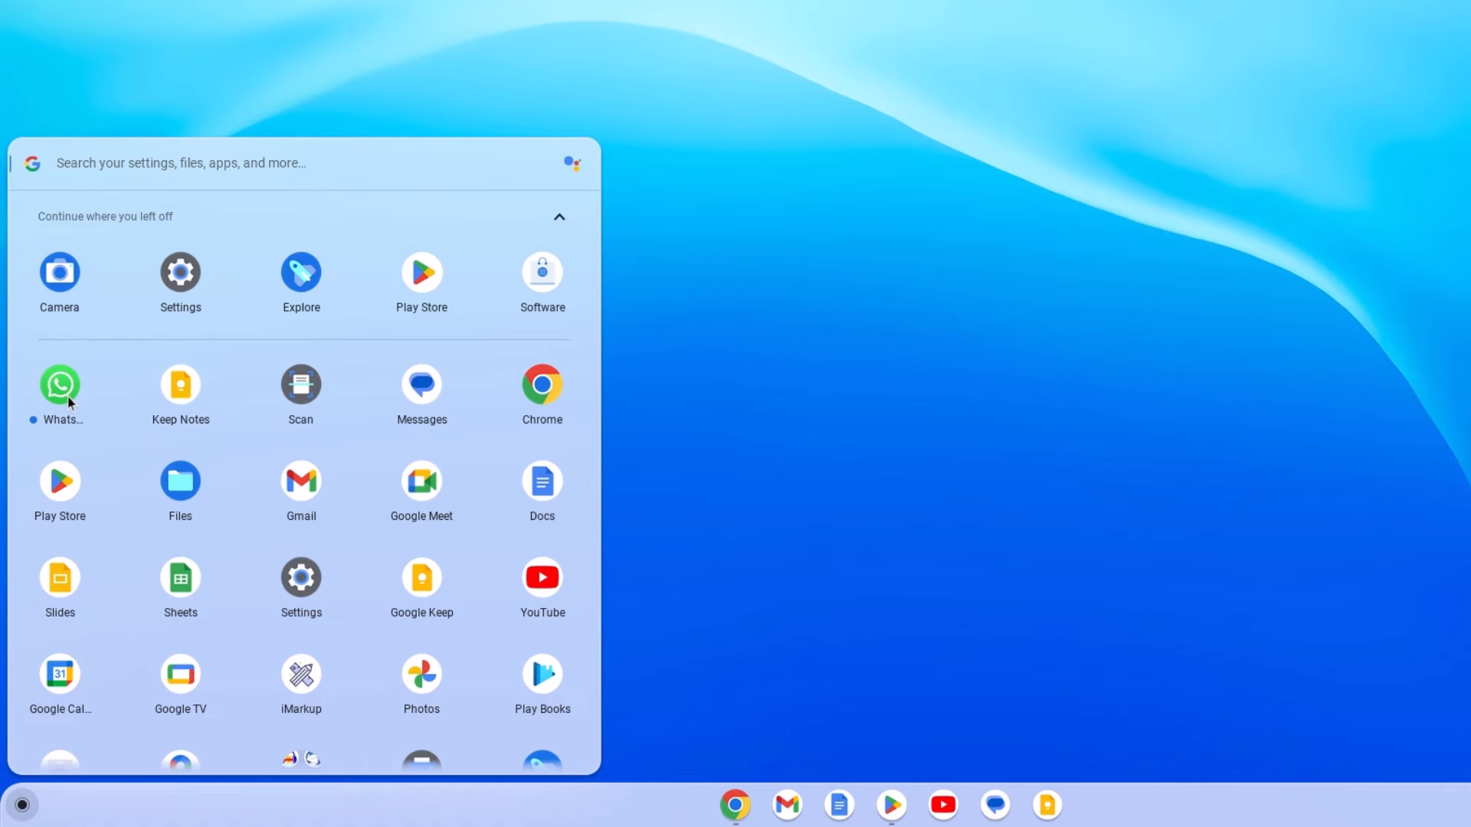
{"action": "left_click", "coordinate": [59, 384]}
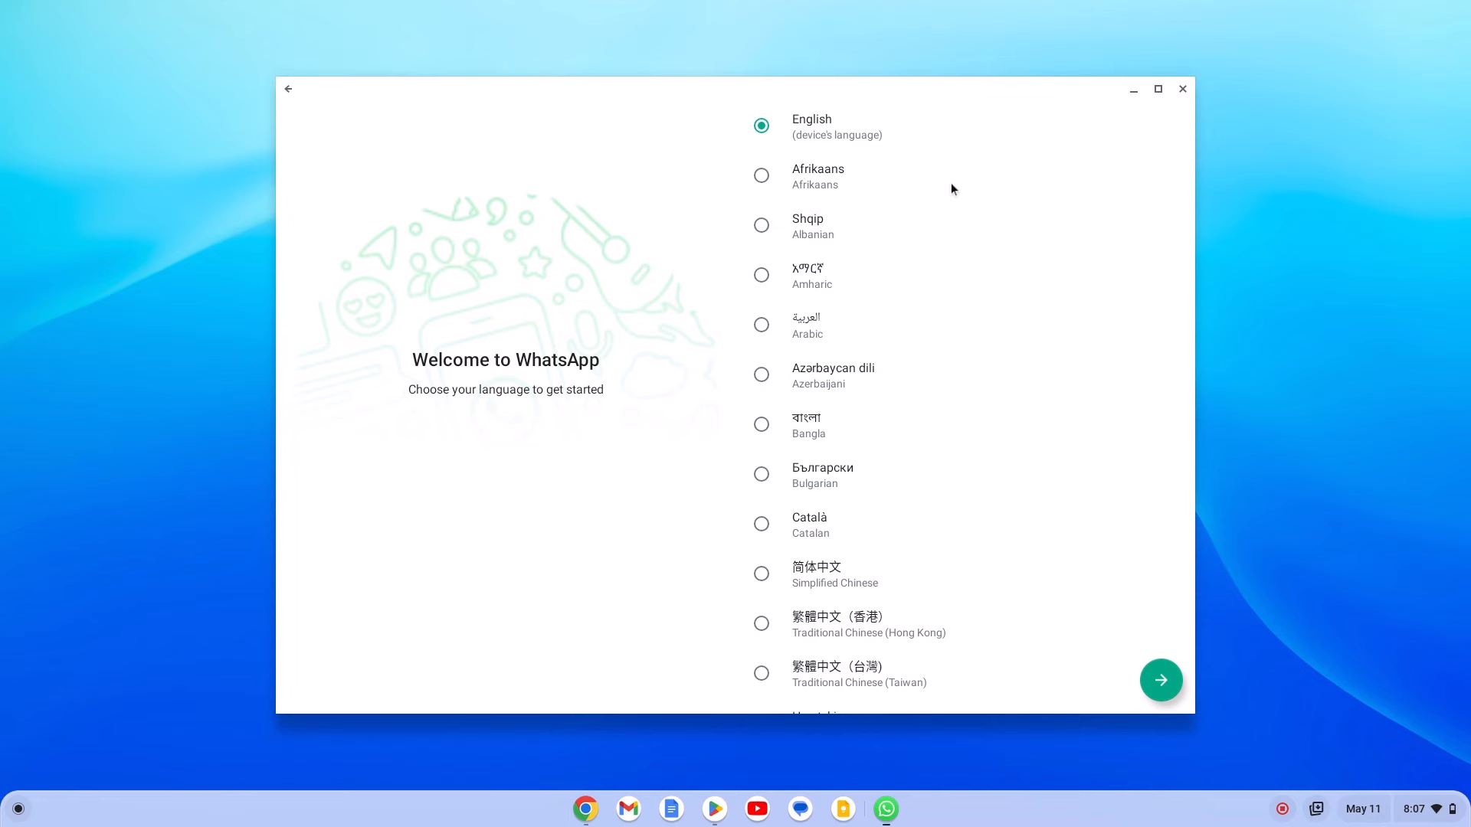
{"action": "mouse_move", "coordinate": [899, 147]}
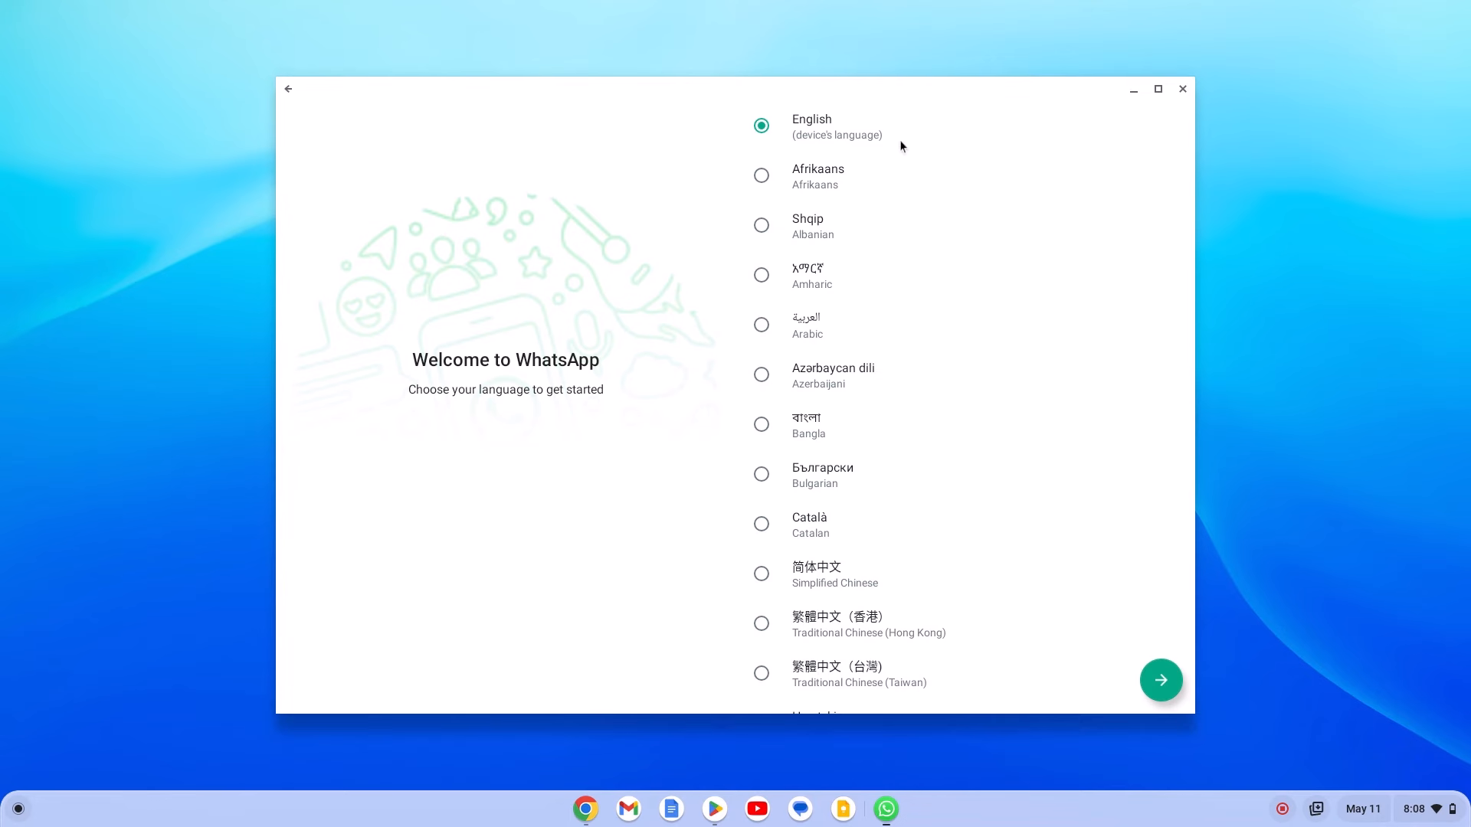
{"action": "mouse_move", "coordinate": [1159, 680]}
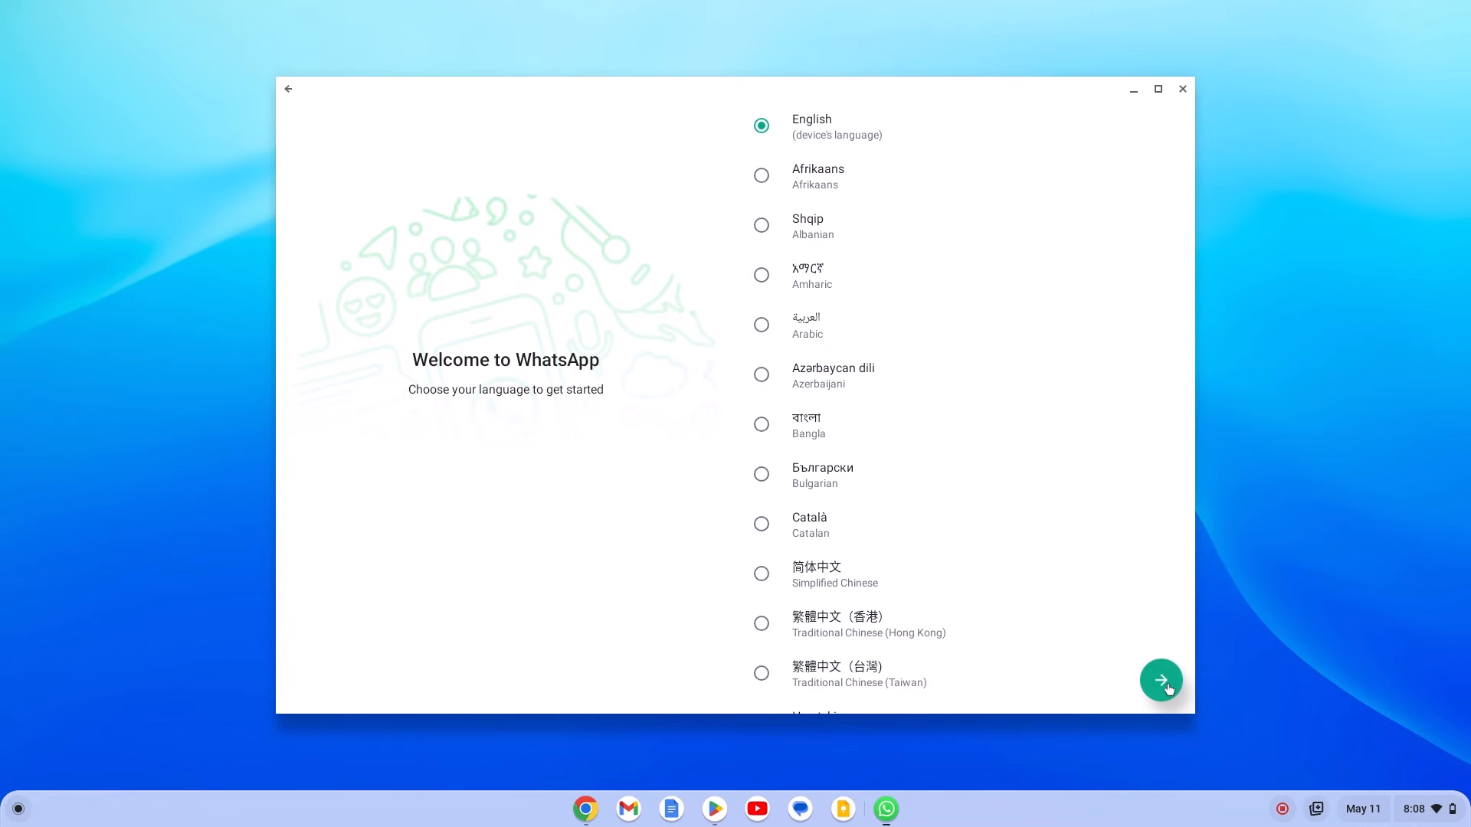
- Keep English as the language and continue to the terms screen
{"action": "left_click", "coordinate": [1159, 680]}
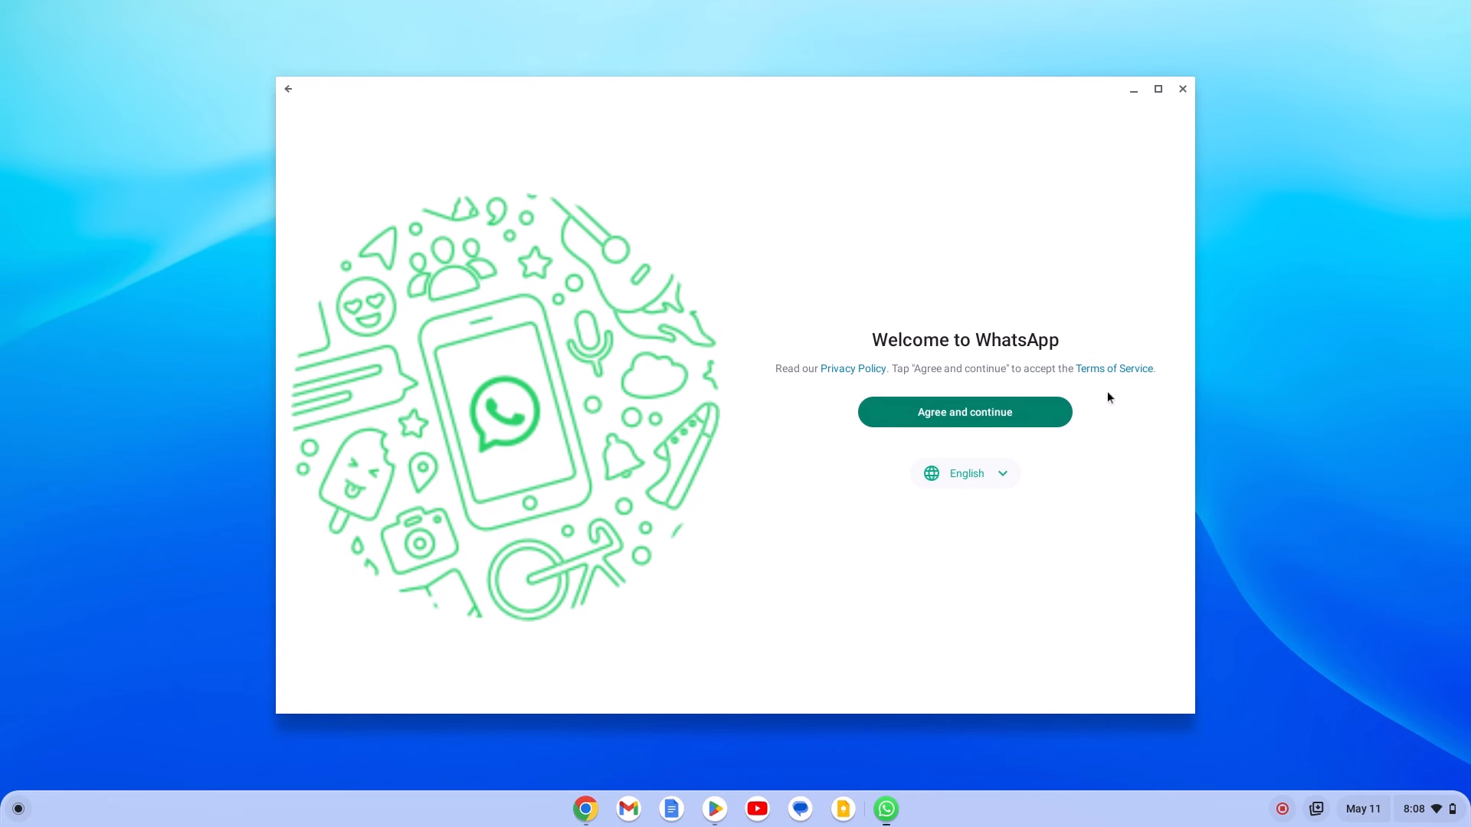
{"action": "mouse_move", "coordinate": [1123, 392]}
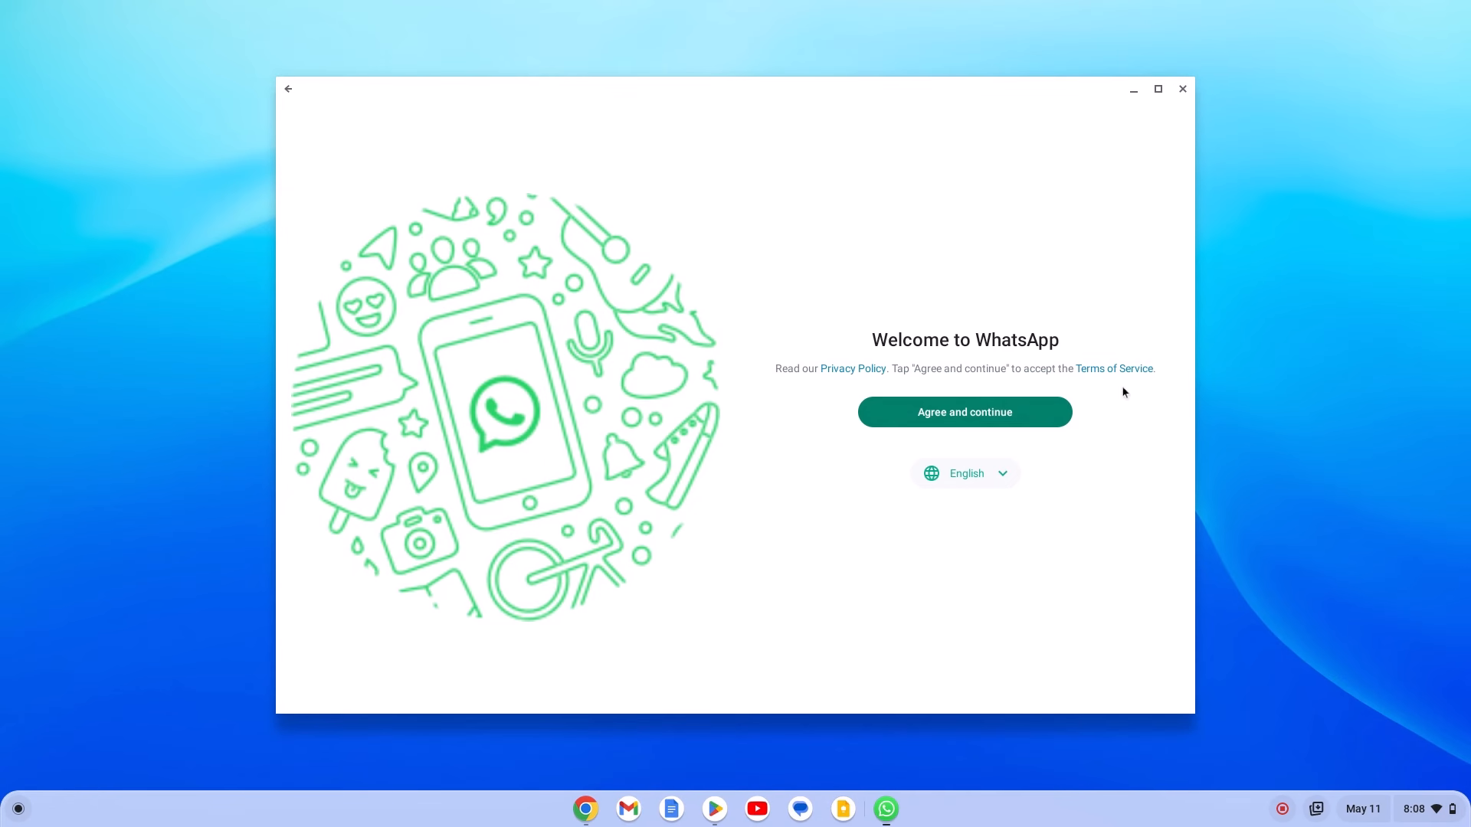
{"action": "mouse_move", "coordinate": [1008, 420]}
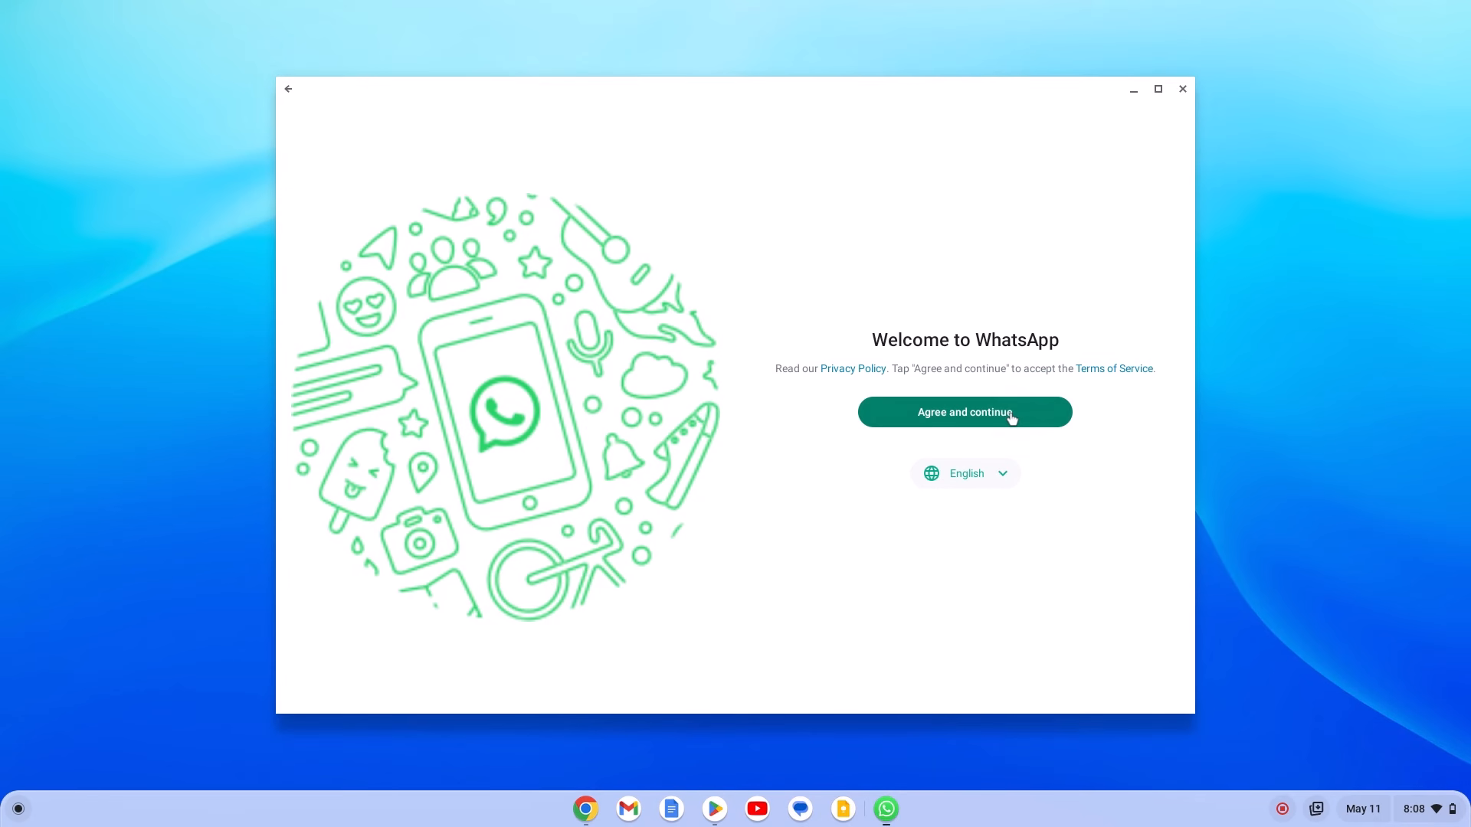
- Accept the terms, reaching the link-with-phone QR code screen
{"action": "left_click", "coordinate": [964, 412]}
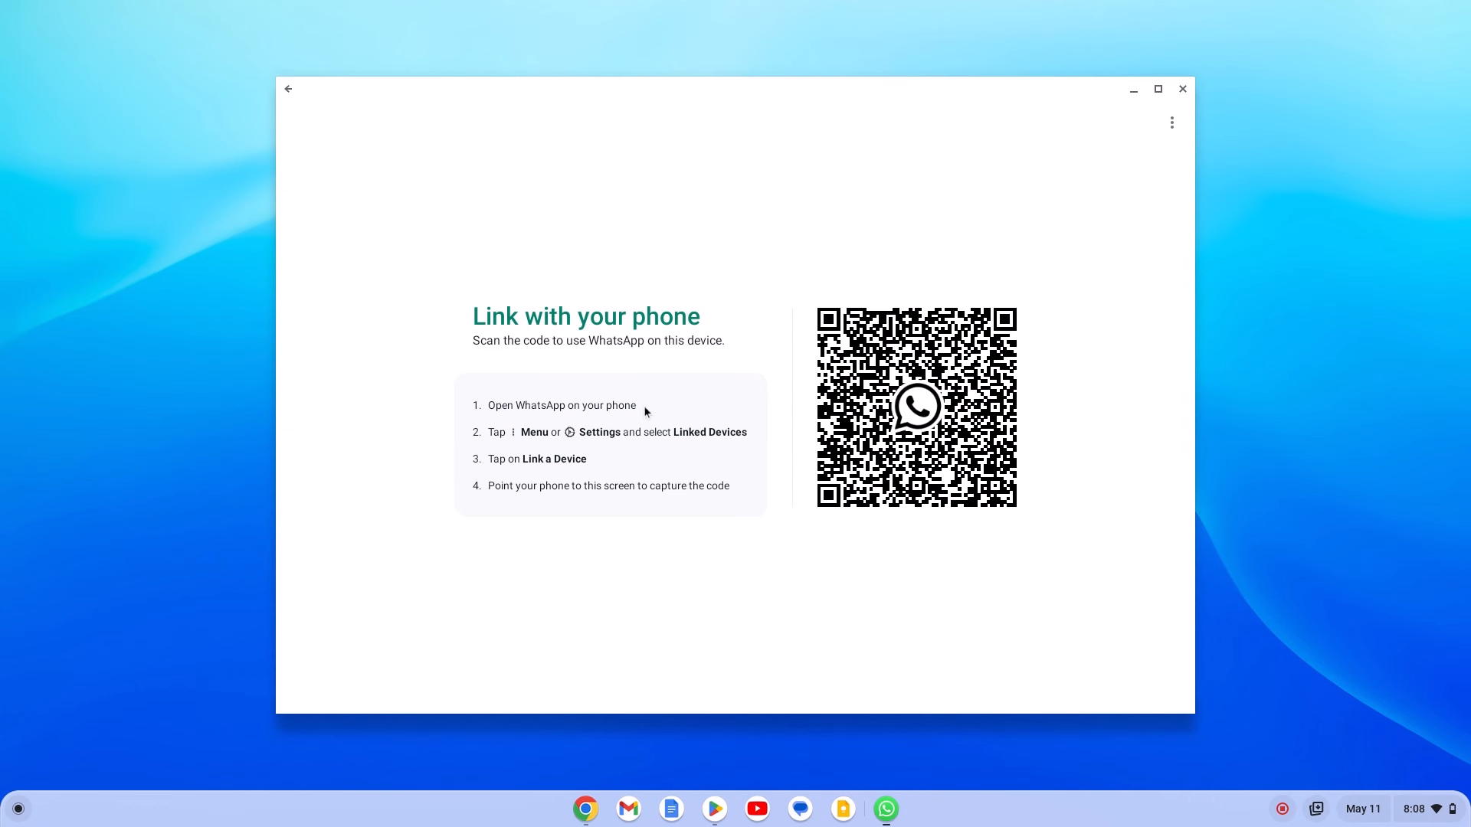
{"action": "mouse_move", "coordinate": [671, 464]}
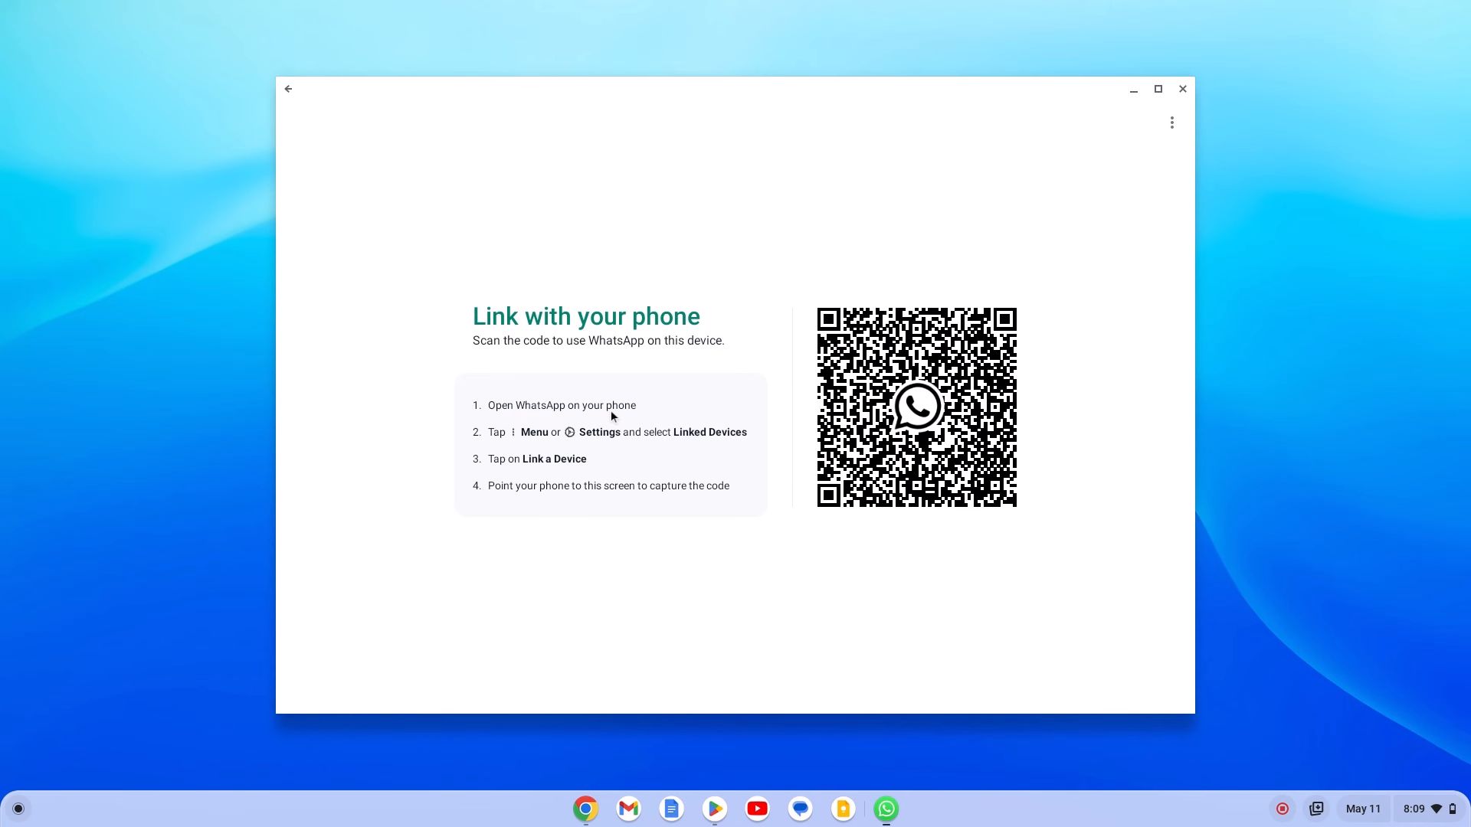
{"action": "mouse_move", "coordinate": [614, 441]}
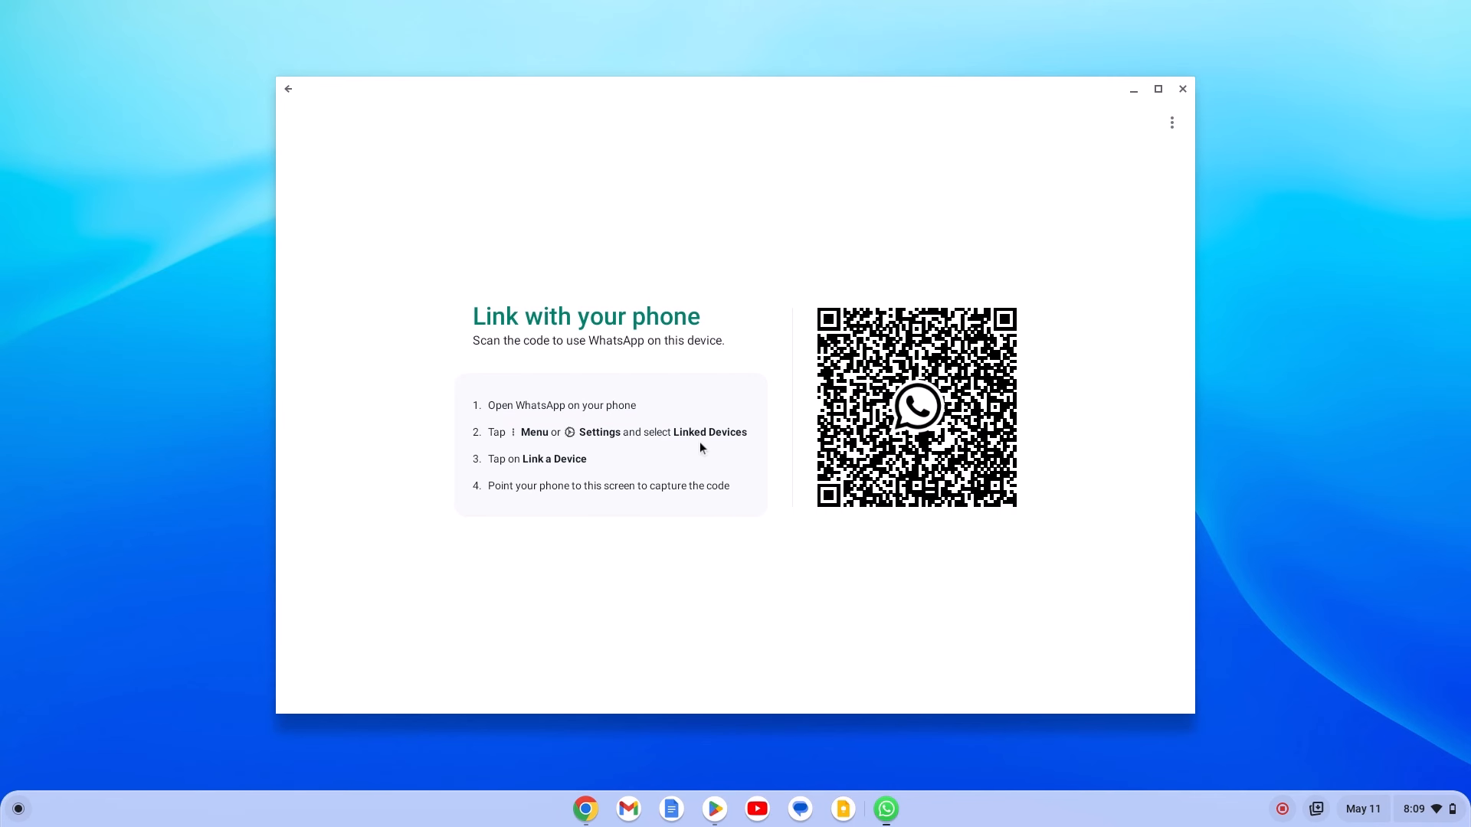
{"action": "mouse_move", "coordinate": [714, 444]}
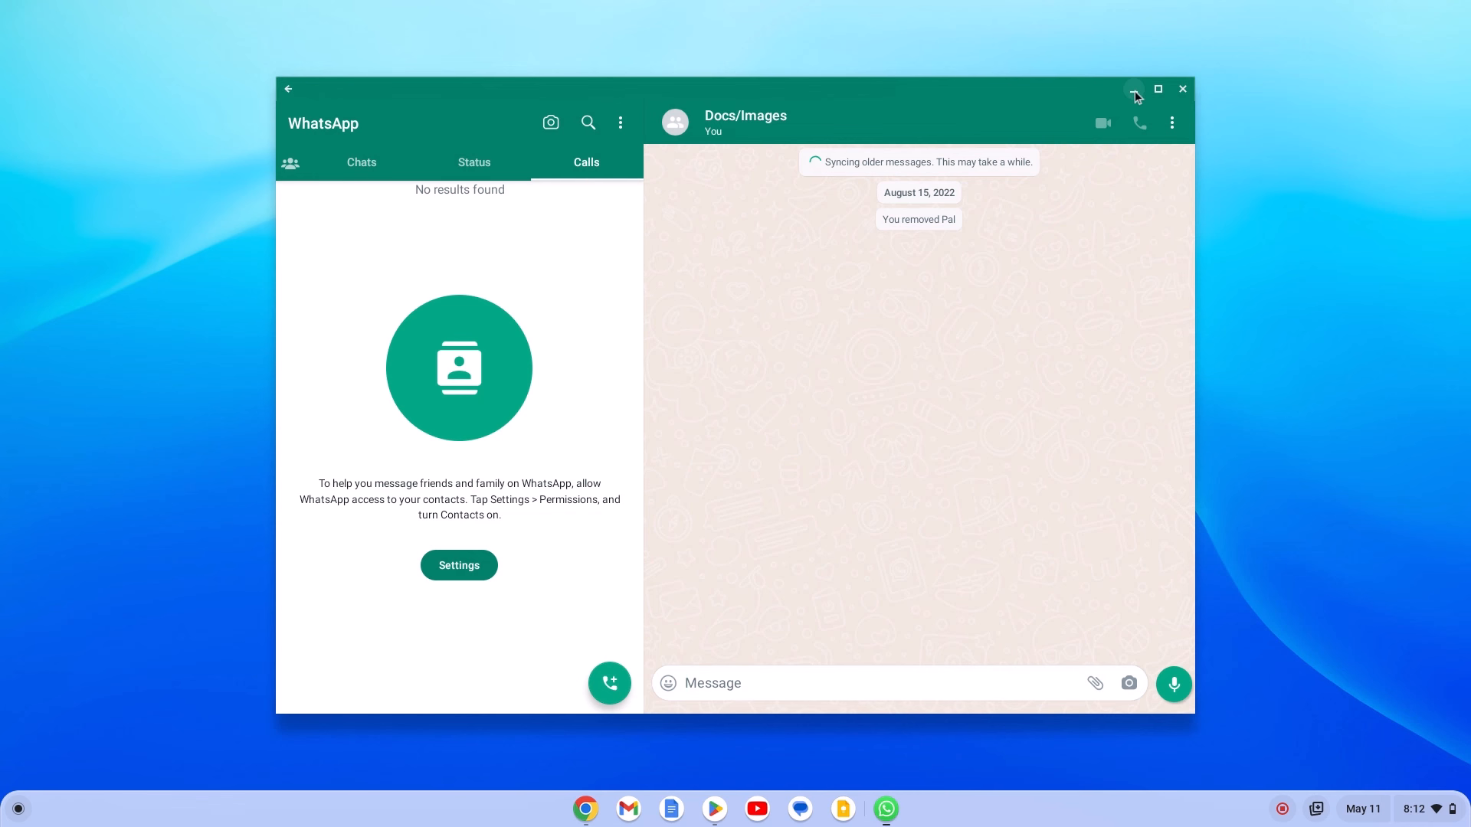
- Minimise the linked WhatsApp chat window, leaving the desktop
{"action": "left_click", "coordinate": [1181, 89]}
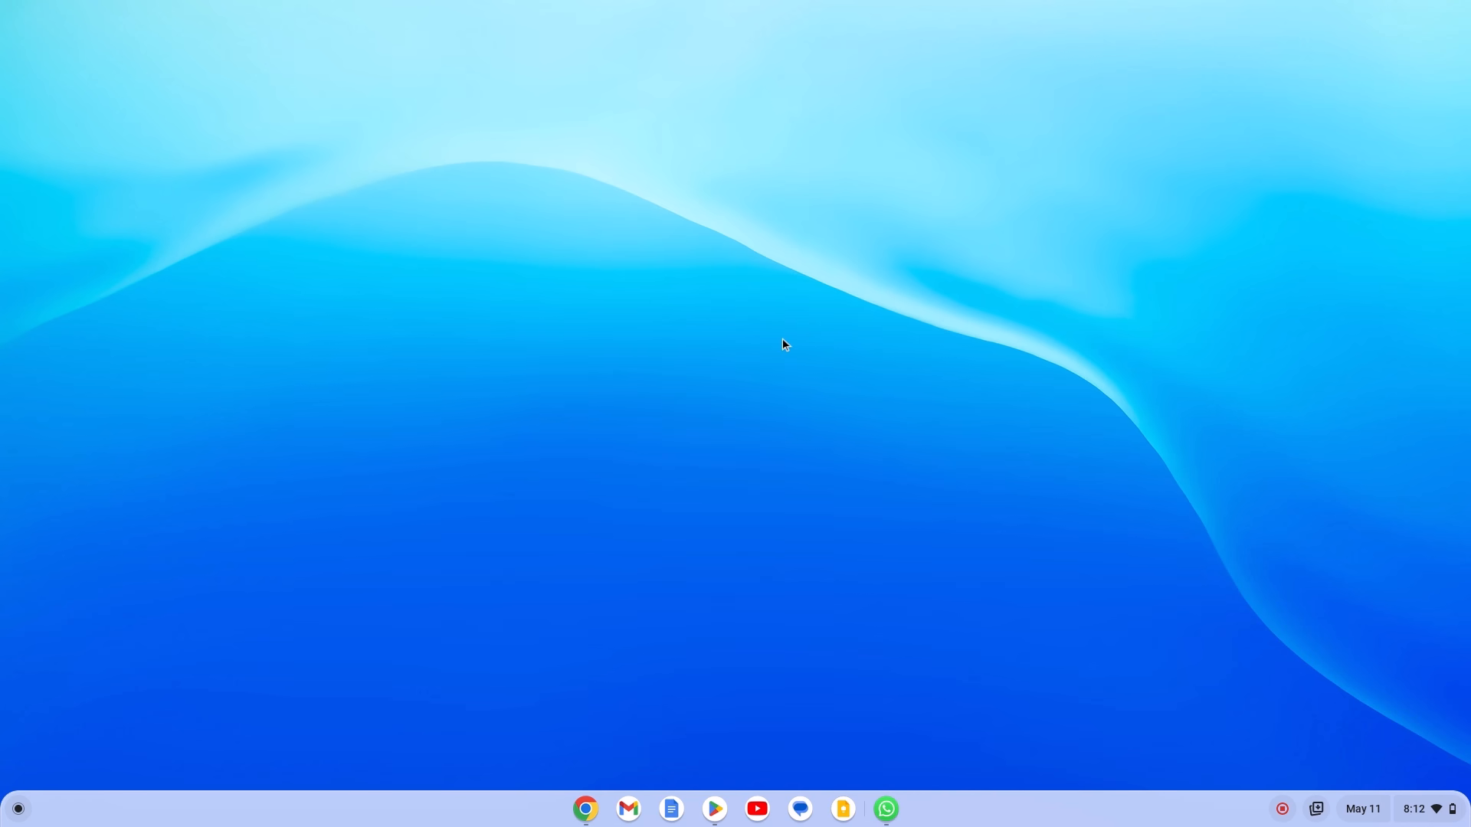